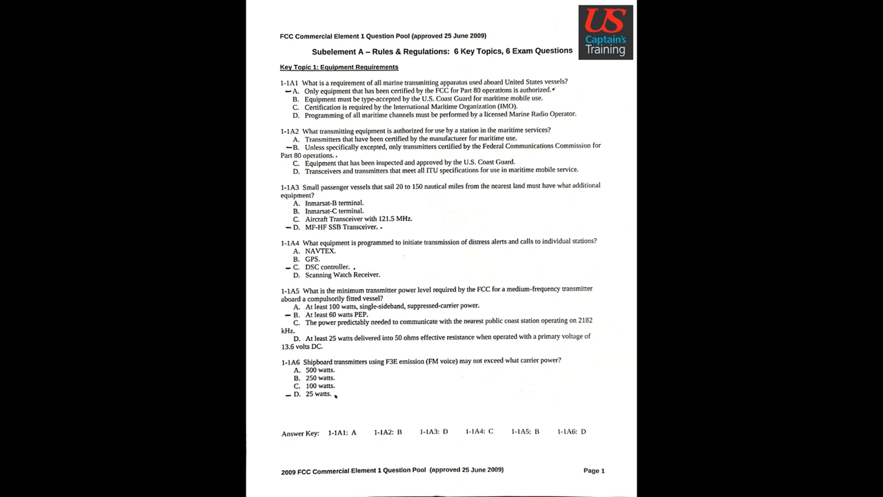
{"action": "scroll", "scroll_direction": "down", "scroll_amount": 3}
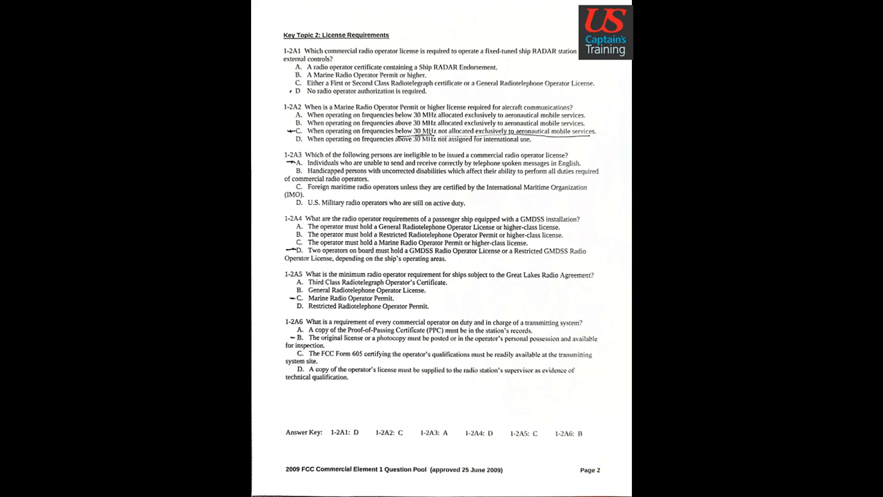
{"action": "scroll", "scroll_direction": "down", "scroll_amount": 3}
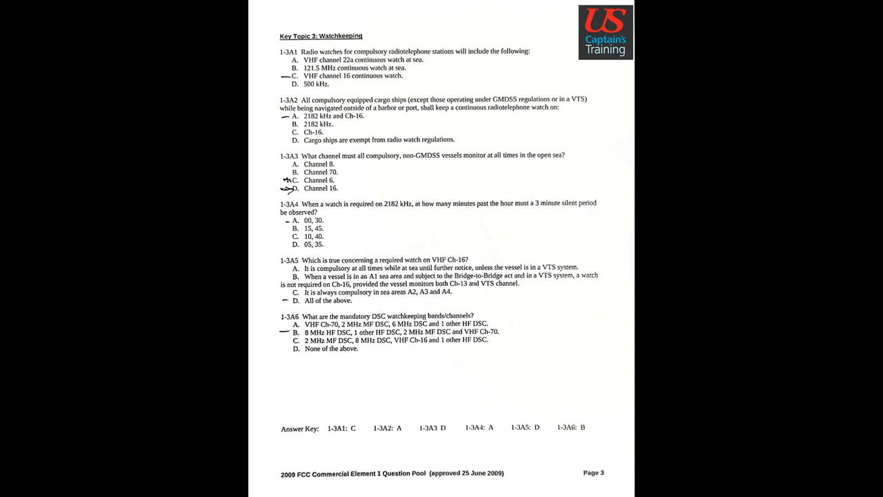
{"action": "scroll", "scroll_direction": "down", "scroll_amount": 3}
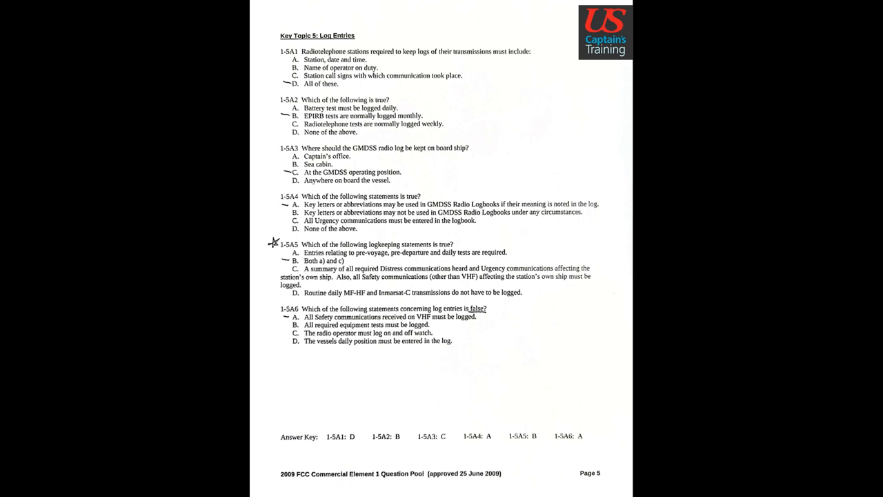
{"action": "scroll", "scroll_direction": "down", "scroll_amount": 3}
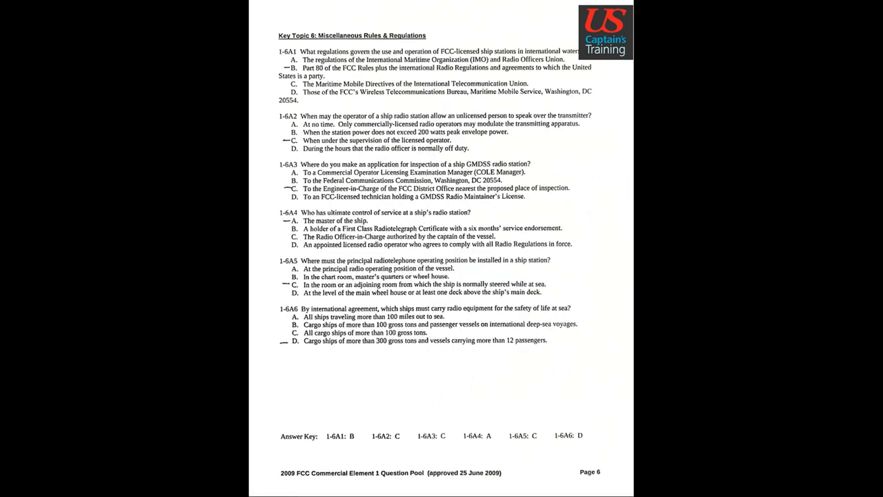